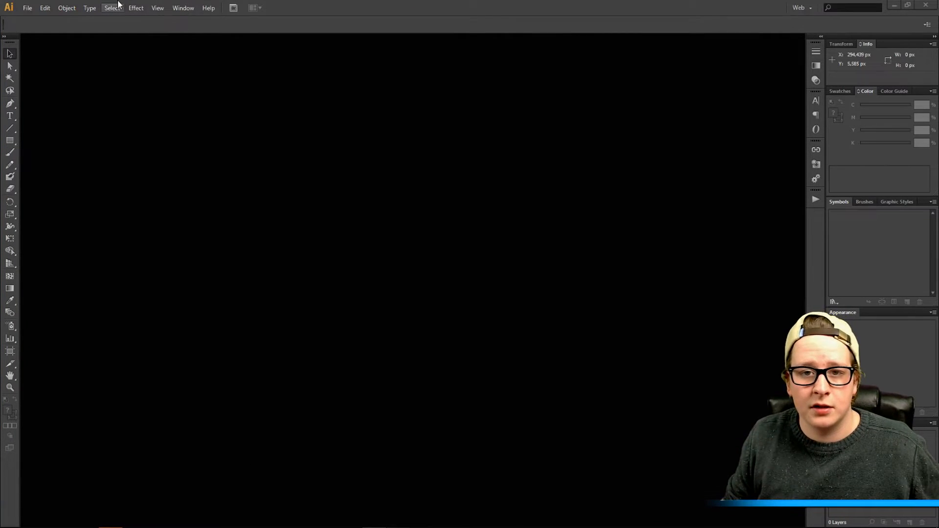
- Start a new 1920 by 1080 pixel document from the File menu
{"action": "left_click", "coordinate": [27, 8]}
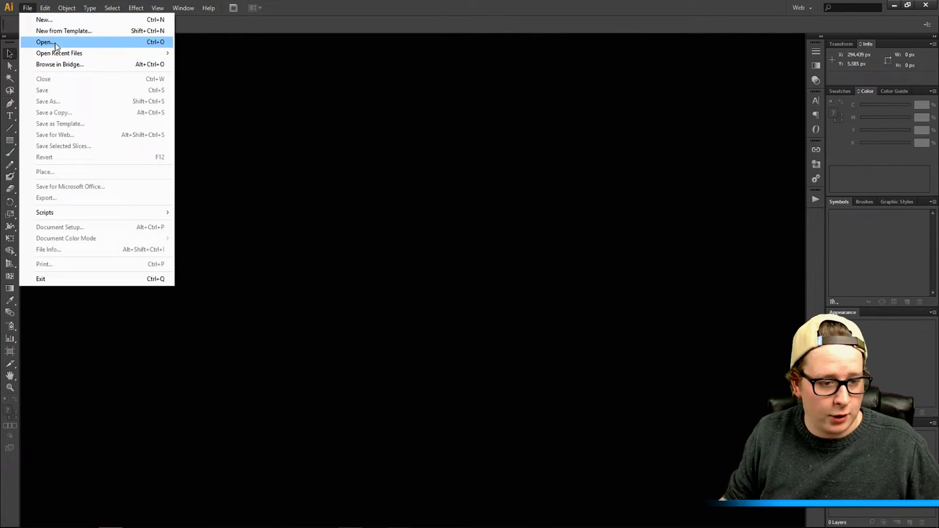
{"action": "left_click", "coordinate": [43, 20]}
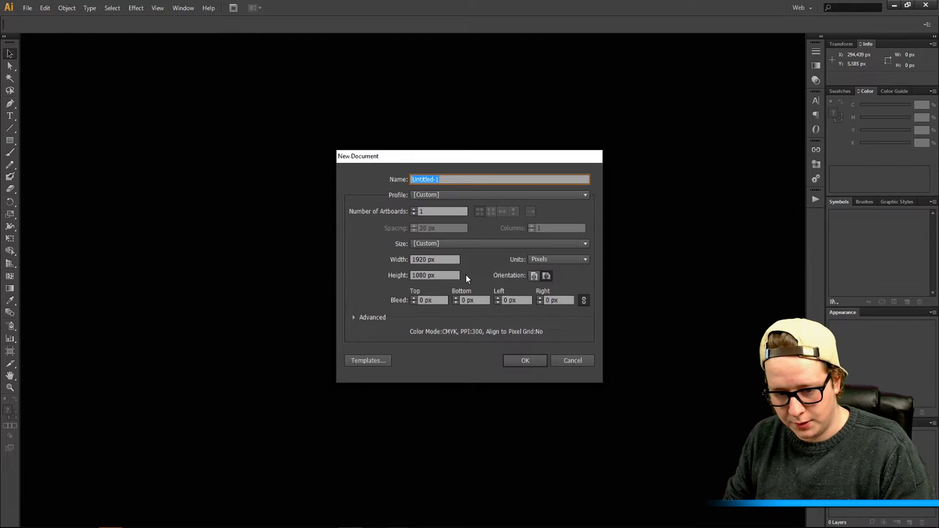
- Confirm the 1920×1080 document and give the page-sized rectangle a blue fill
{"action": "left_click", "coordinate": [525, 360]}
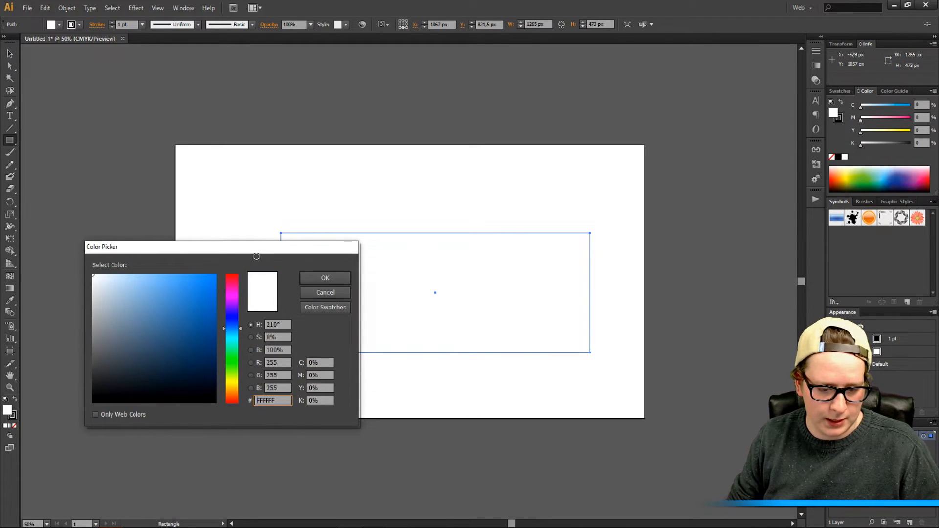
{"action": "left_click", "coordinate": [324, 277]}
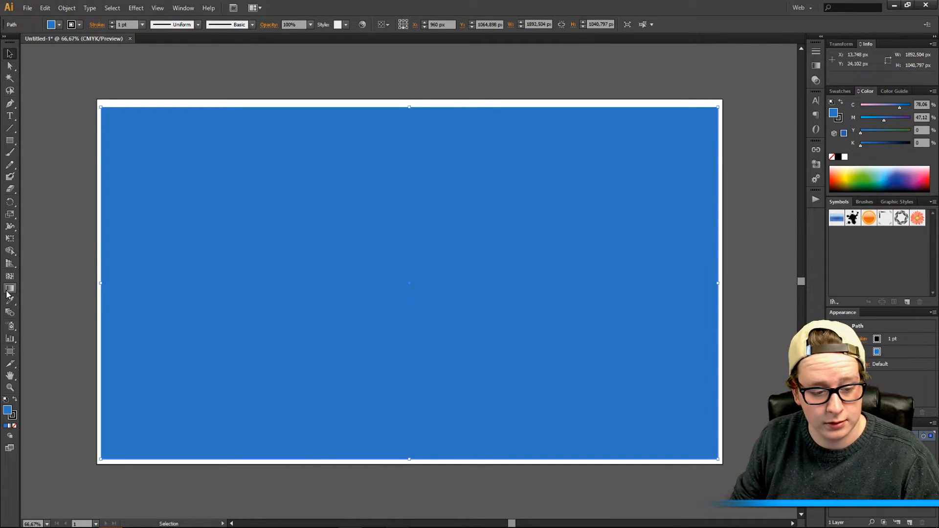
{"action": "left_click", "coordinate": [10, 289]}
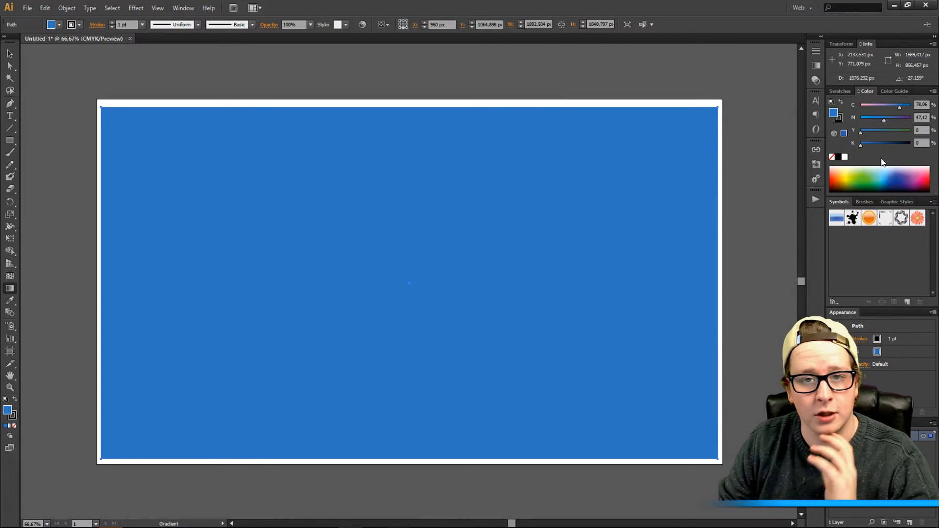
{"action": "mouse_move", "coordinate": [816, 65]}
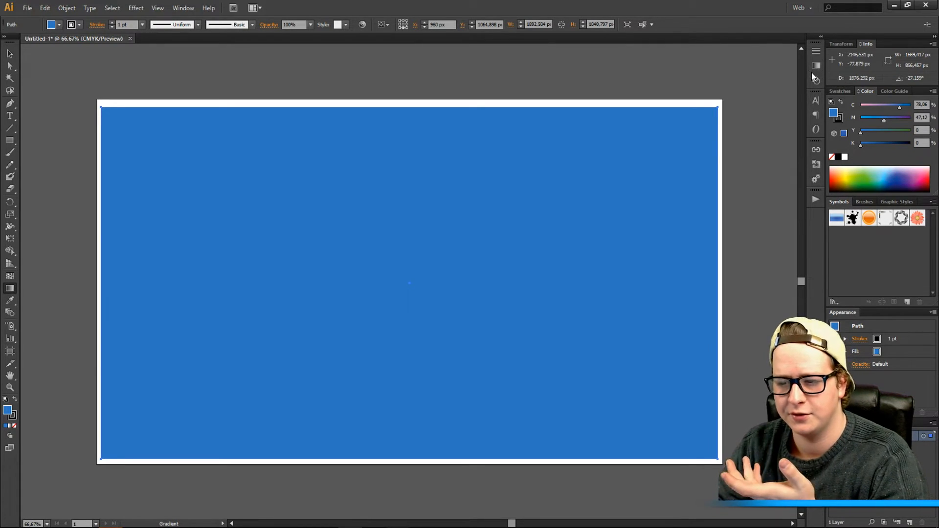
{"action": "mouse_move", "coordinate": [814, 40]}
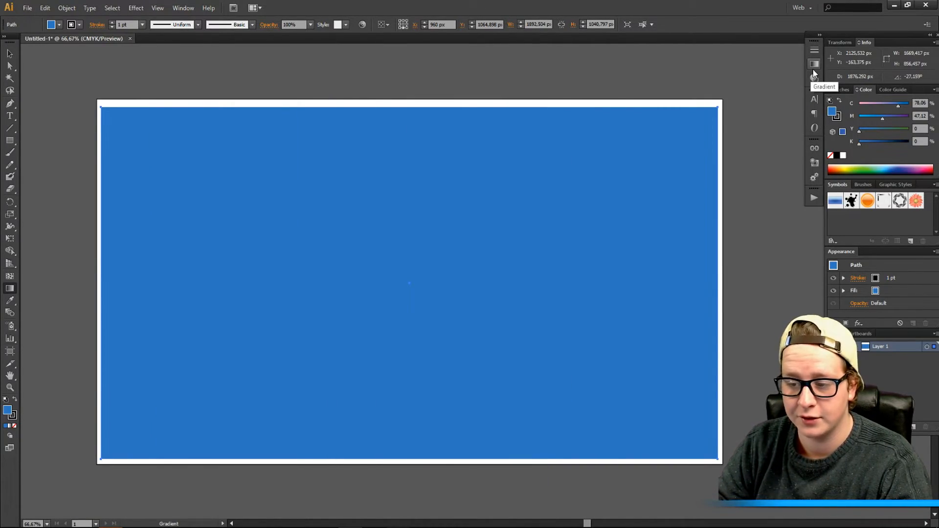
- Apply a linear gradient to the rectangle and edit a gradient stop's colour
{"action": "left_click", "coordinate": [815, 64]}
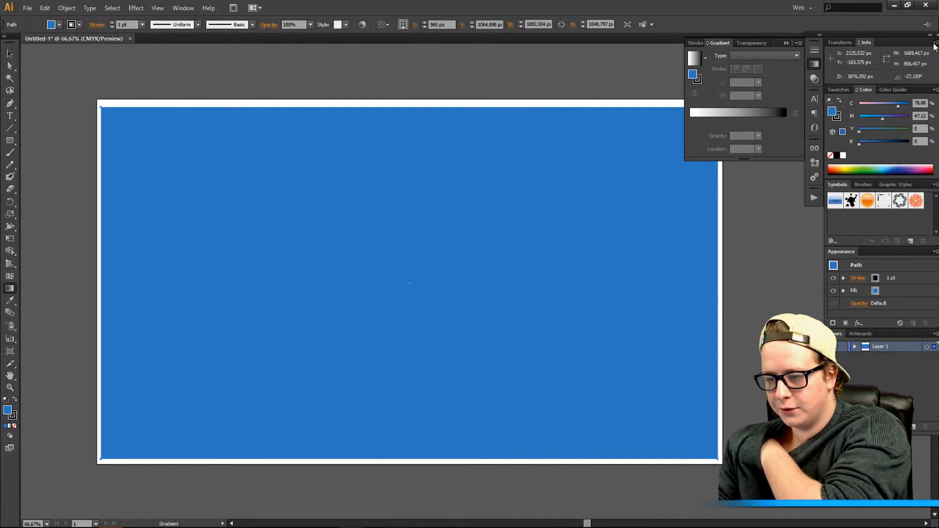
{"action": "mouse_move", "coordinate": [787, 123]}
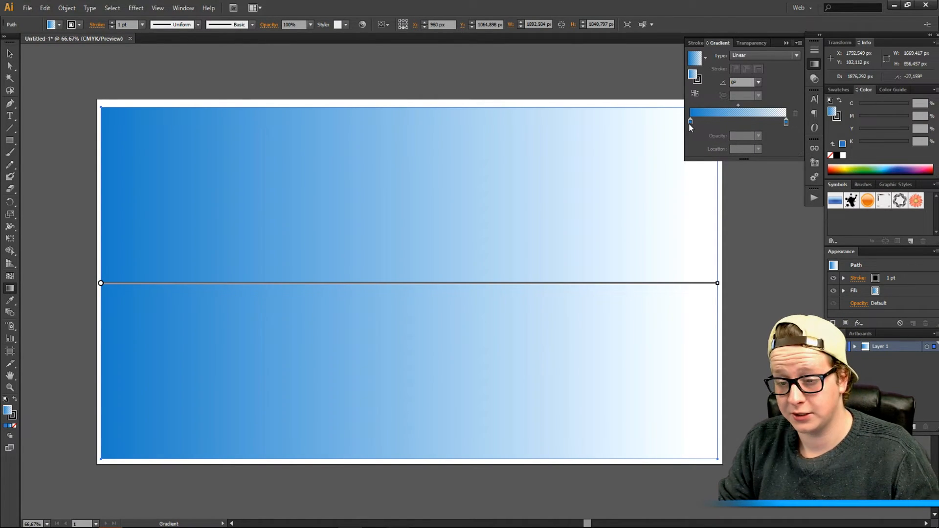
{"action": "left_click", "coordinate": [782, 133]}
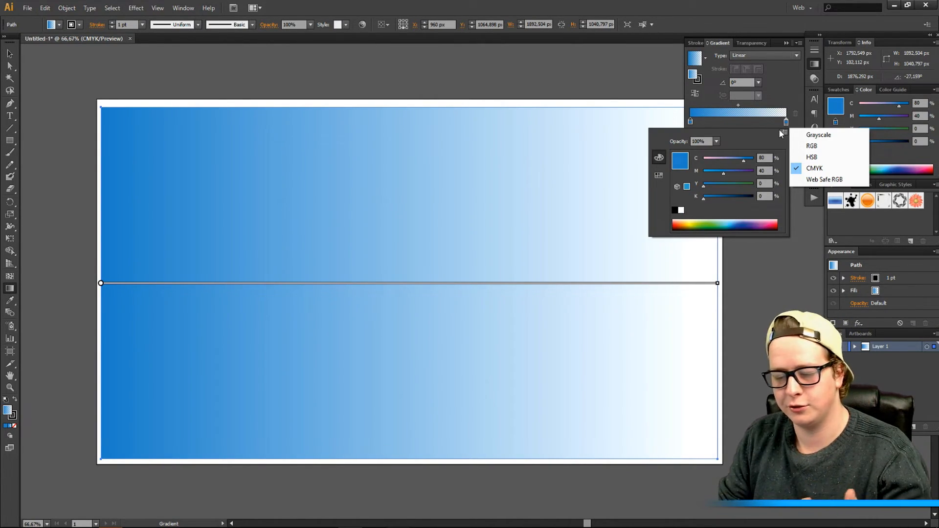
{"action": "mouse_move", "coordinate": [824, 146]}
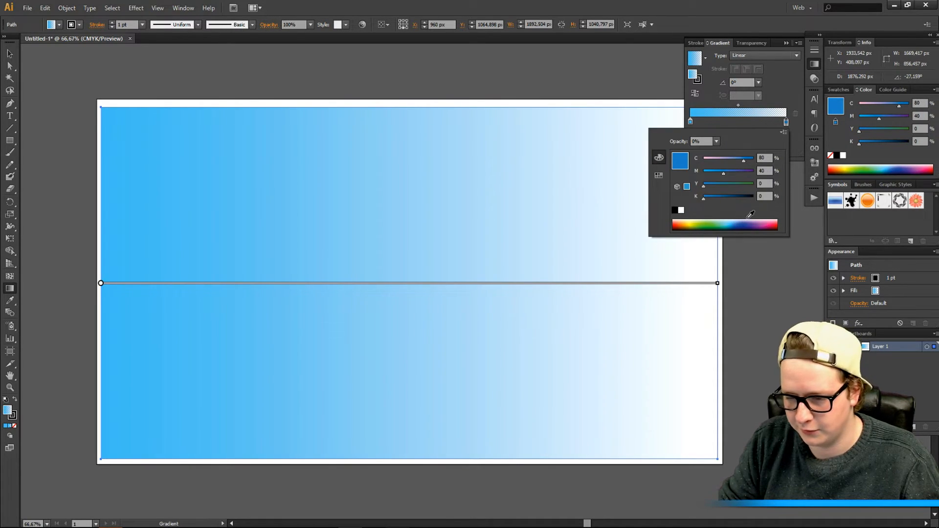
- Make the right gradient stop red and move the blue stop to about 41%
{"action": "left_click", "coordinate": [776, 222]}
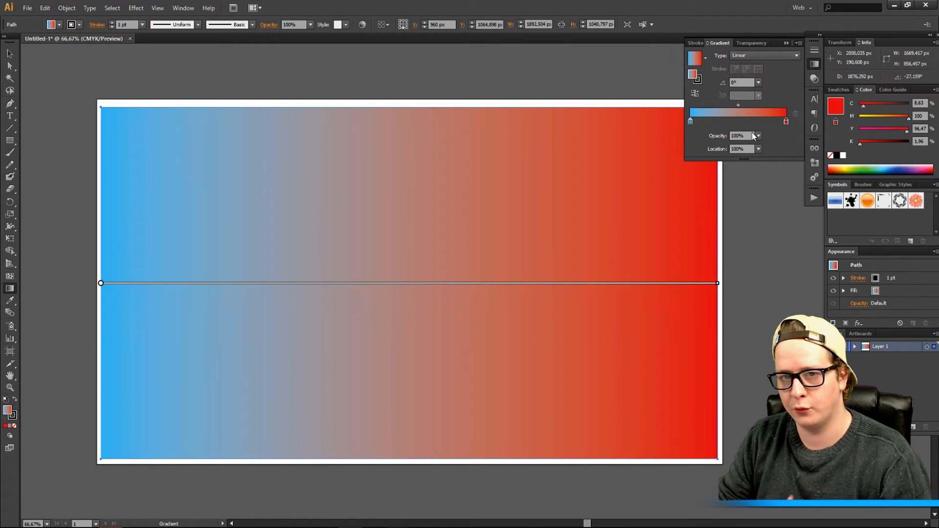
{"action": "left_click", "coordinate": [691, 120]}
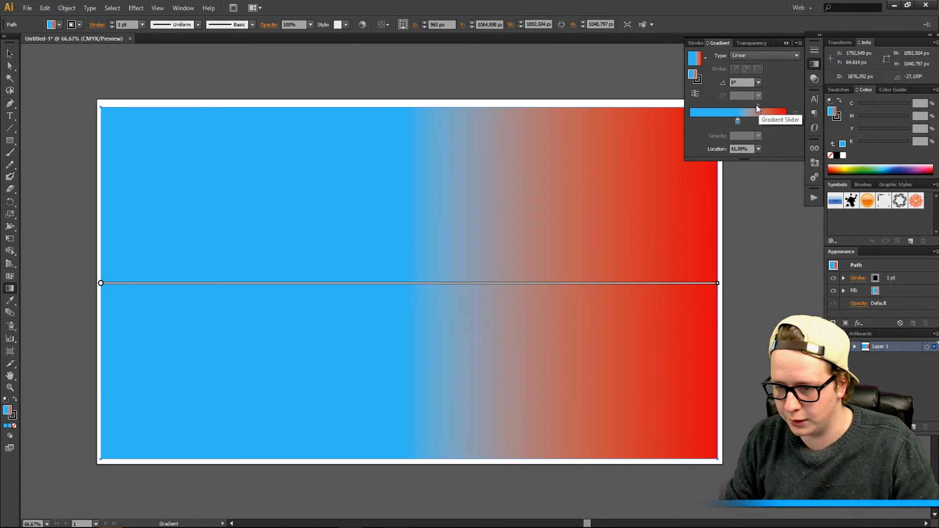
- Set the rectangle's opacity to 80% in the Transparency panel
{"action": "left_click", "coordinate": [753, 42]}
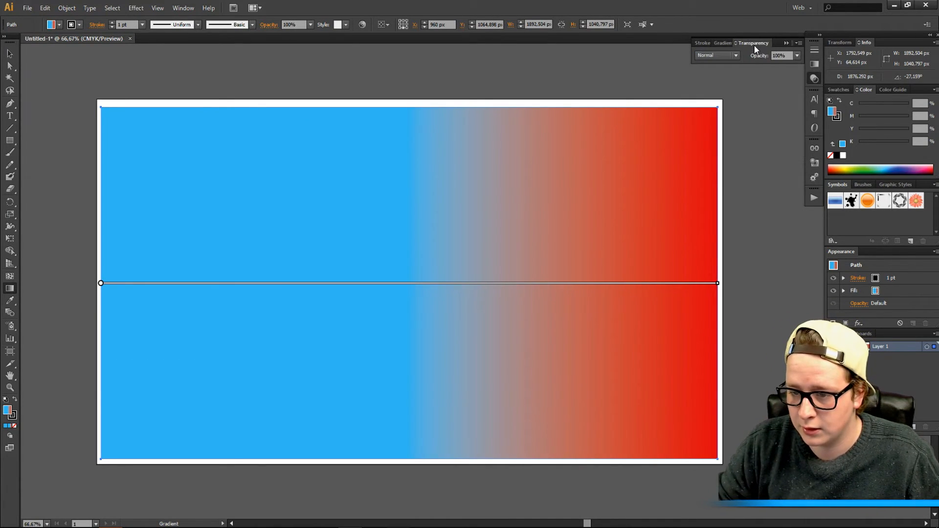
{"action": "left_click", "coordinate": [796, 55]}
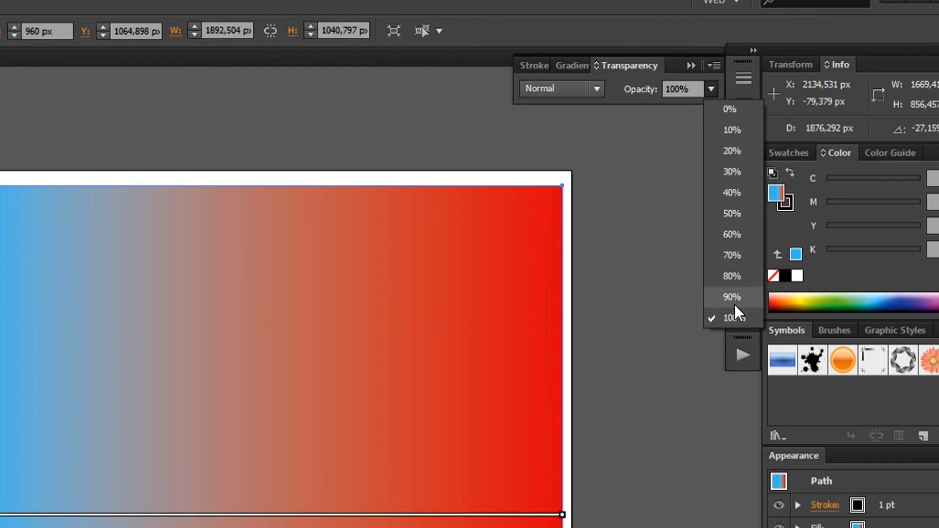
{"action": "left_click", "coordinate": [731, 276]}
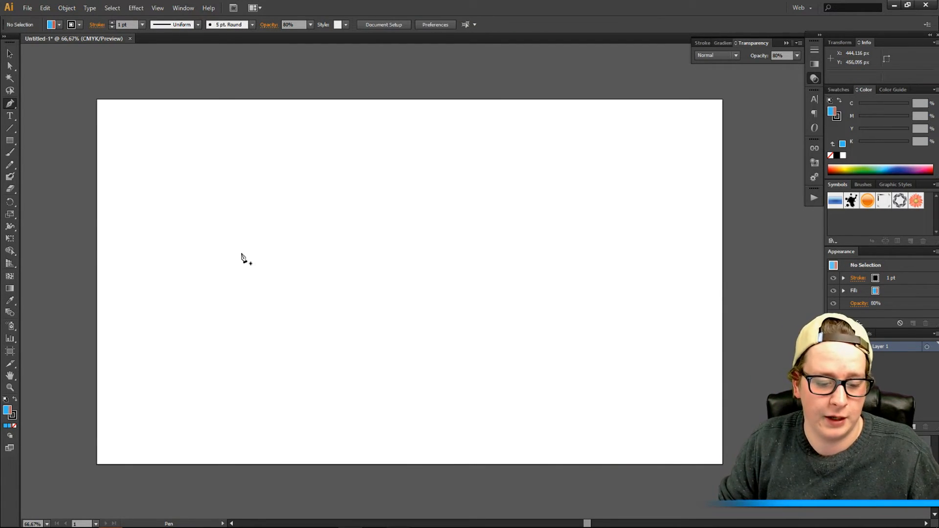
- Place the first Pen tool point of the freeform shape on the artboard
{"action": "left_click", "coordinate": [241, 253]}
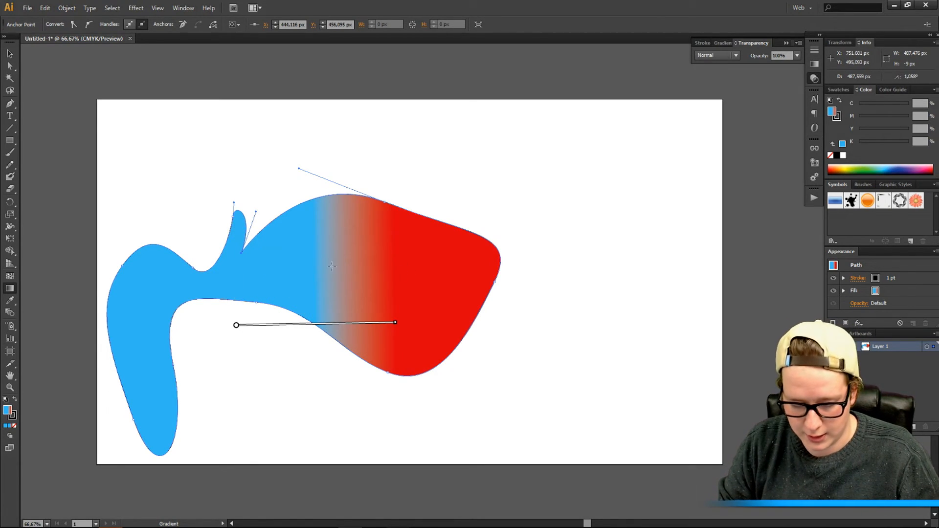
{"action": "mouse_move", "coordinate": [257, 275]}
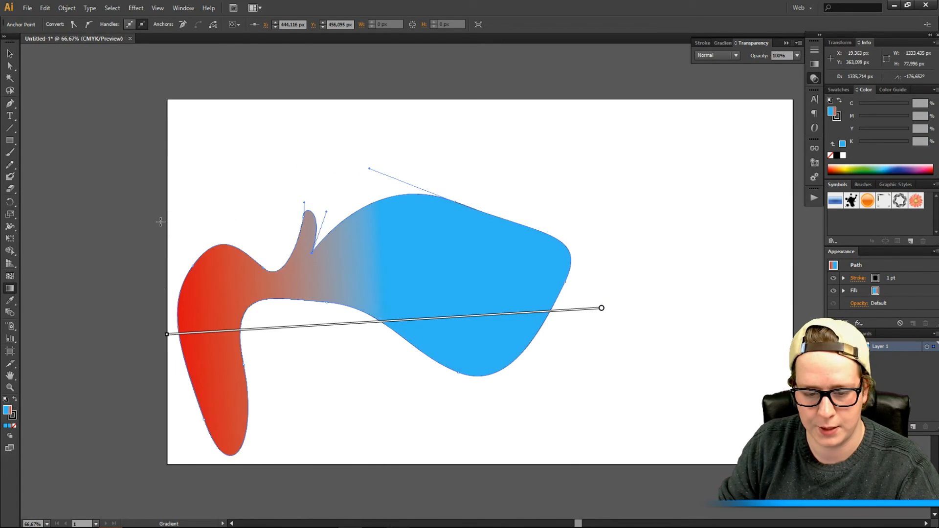
{"action": "mouse_move", "coordinate": [283, 245]}
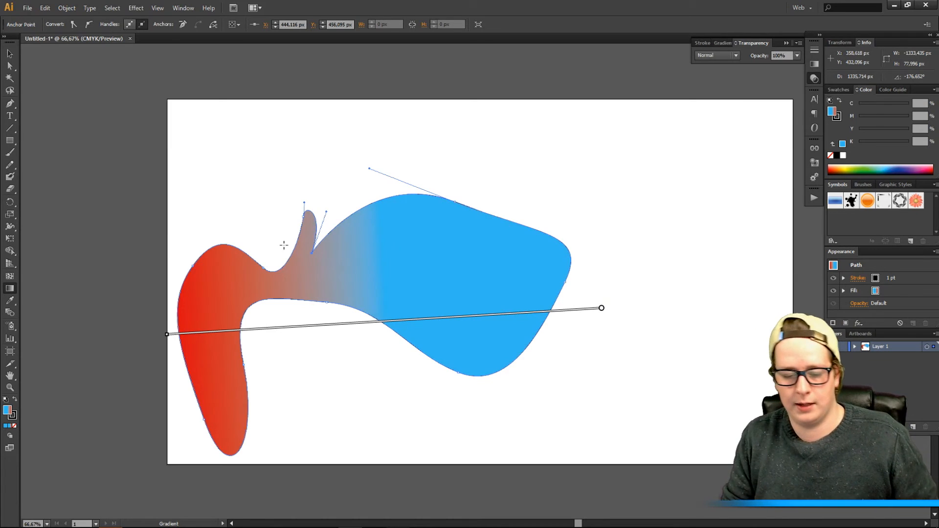